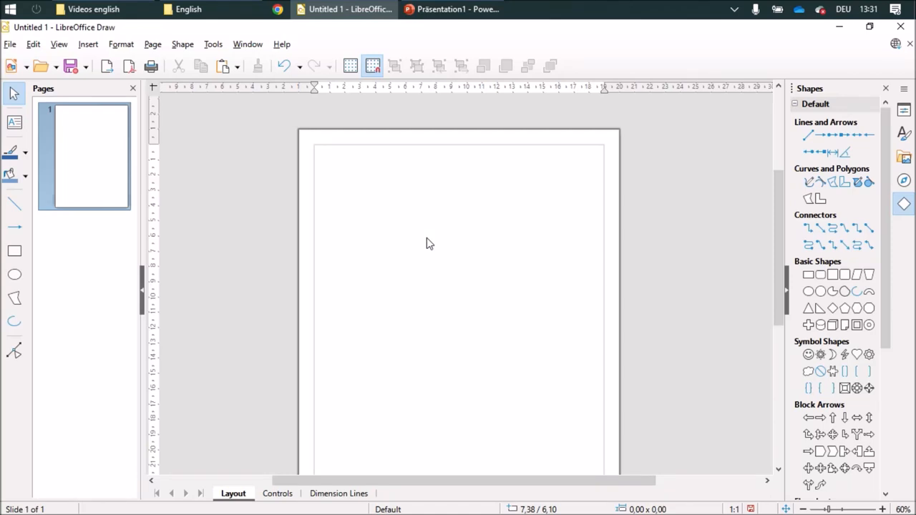
{"action": "mouse_move", "coordinate": [5, 334]}
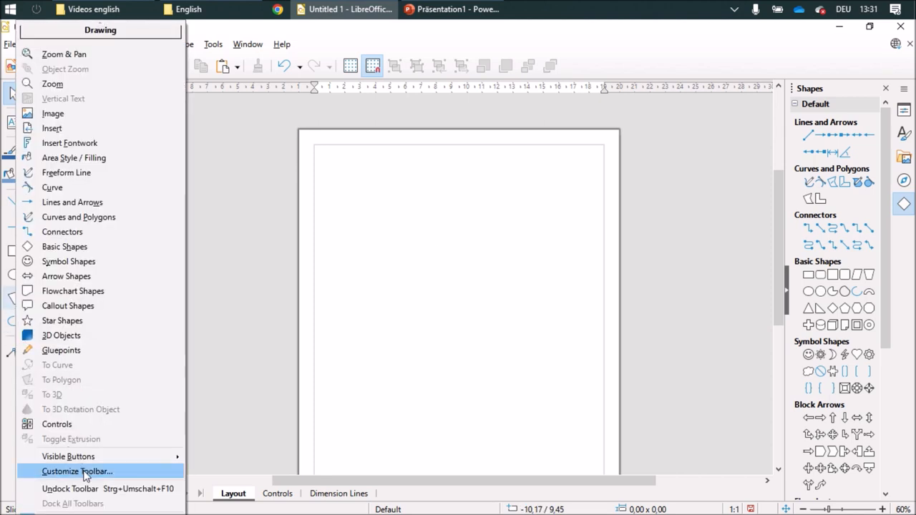
- Add the 'Freeform Line, Filled' command to the Drawing toolbar through Customize Toolbar
{"action": "left_click", "coordinate": [76, 471]}
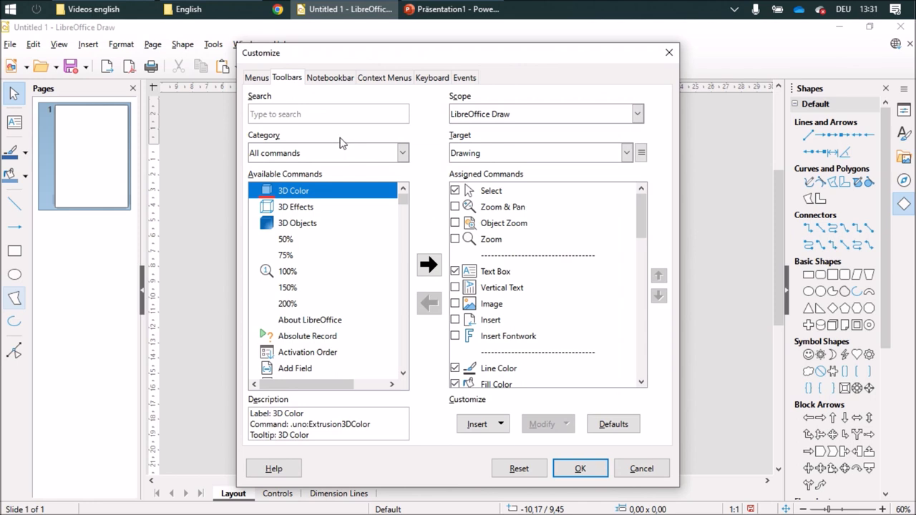
{"action": "type", "text": "free"}
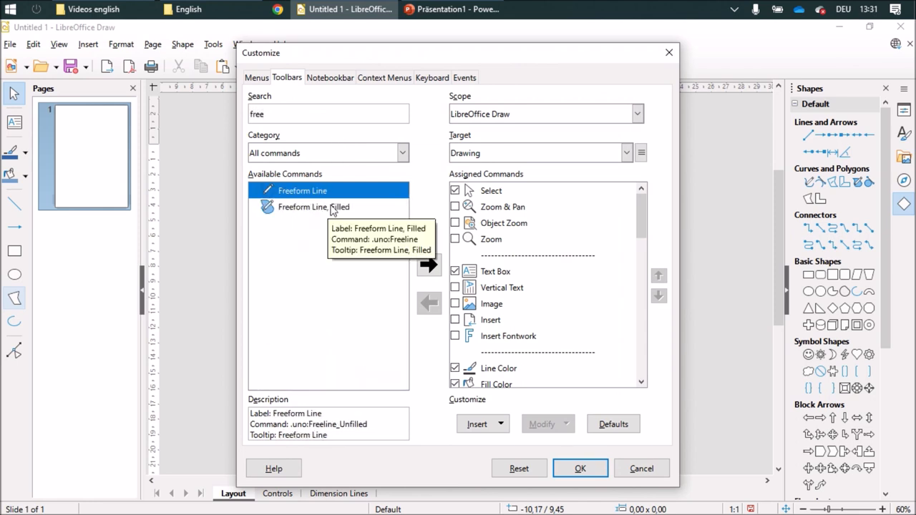
{"action": "left_click", "coordinate": [314, 206]}
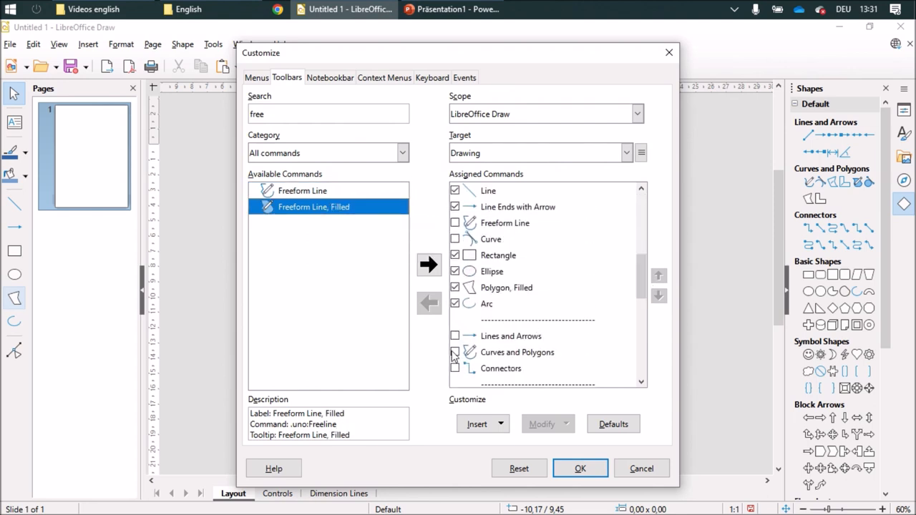
{"action": "left_click", "coordinate": [487, 303]}
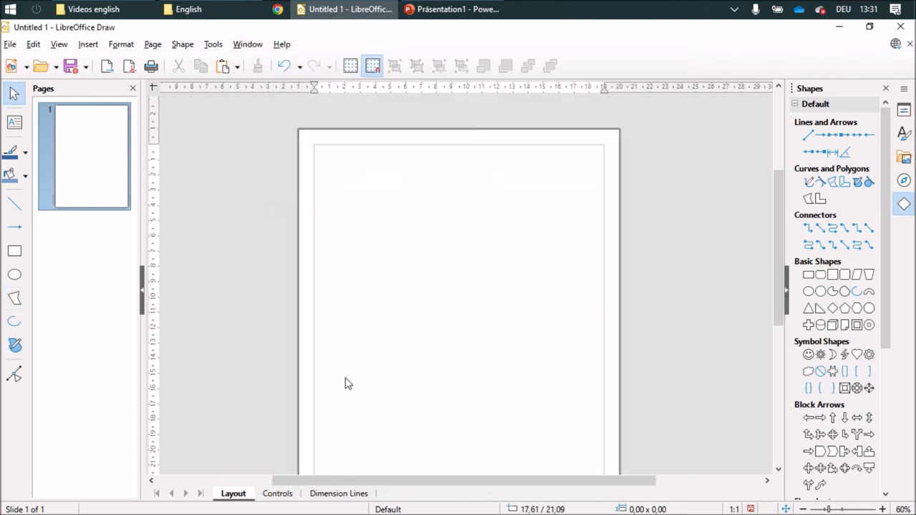
{"action": "mouse_move", "coordinate": [515, 244]}
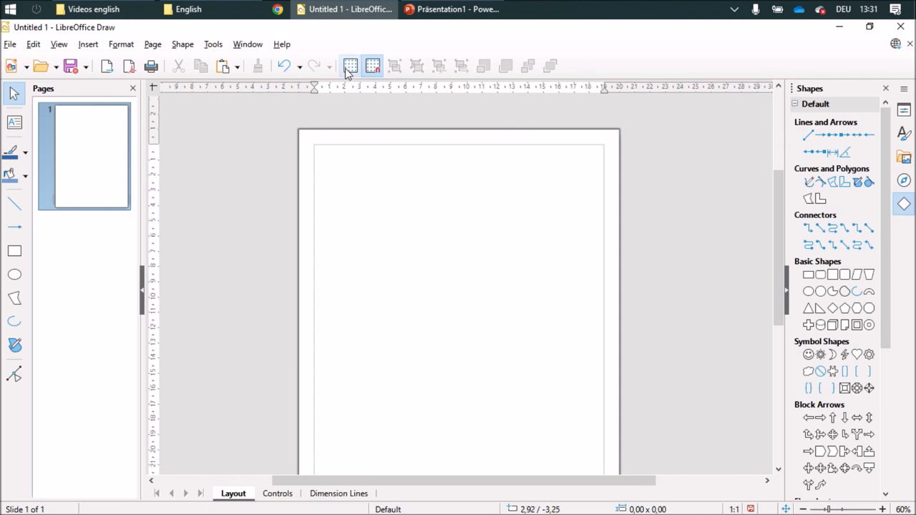
- Turn on the display grid and draw a right-triangle polygon snapped to grid points
{"action": "left_click", "coordinate": [350, 65]}
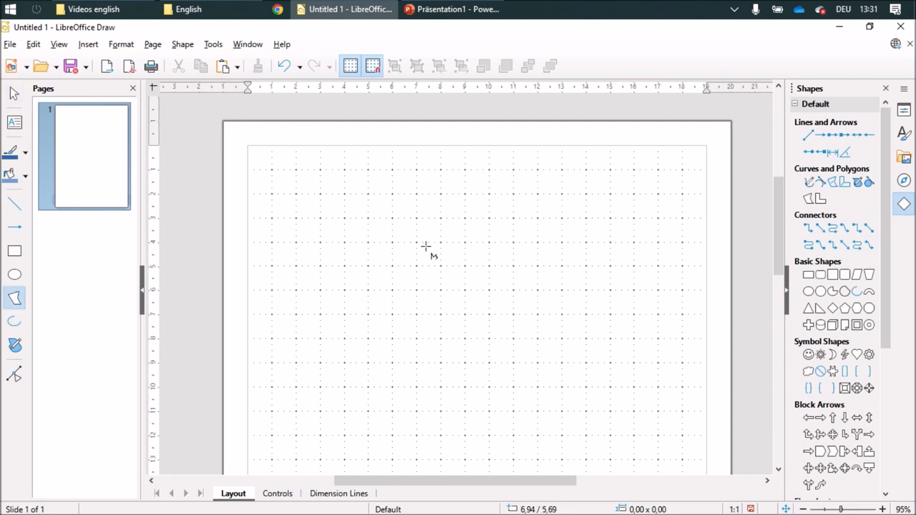
{"action": "mouse_move", "coordinate": [419, 198]}
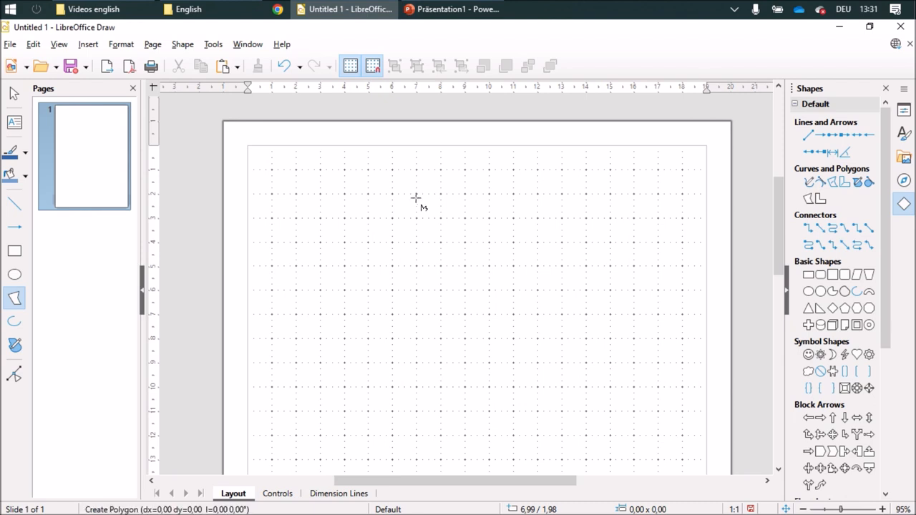
{"action": "left_click_drag", "start_coordinate": [417, 192], "coordinate": [416, 271]}
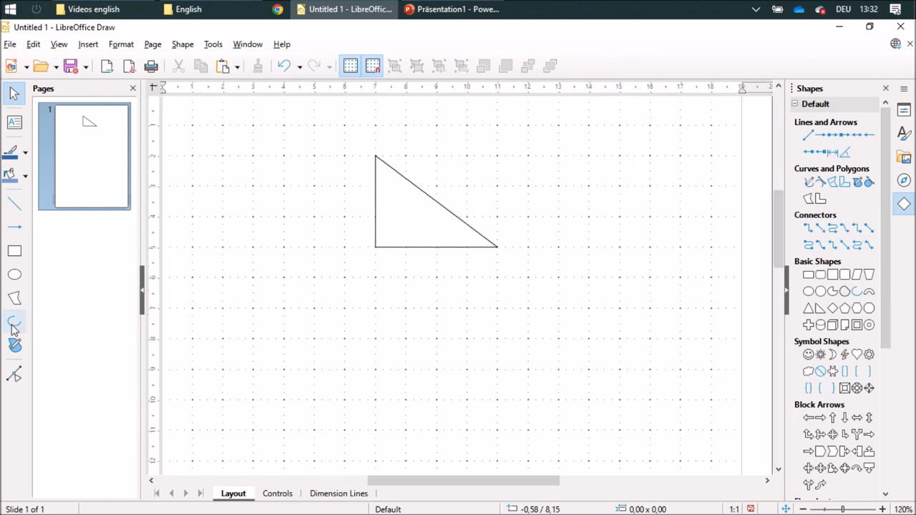
- Draw small angle arcs inside the triangle's top and bottom-right corners
{"action": "left_click", "coordinate": [13, 322]}
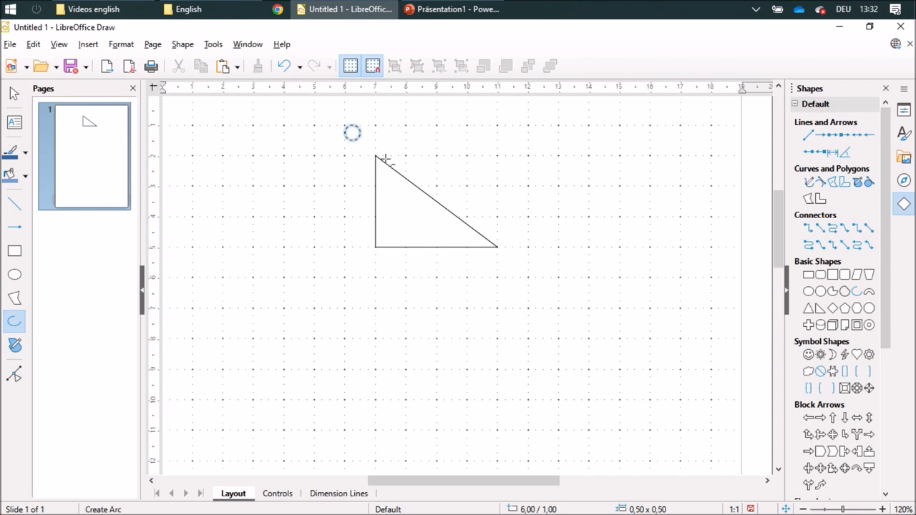
{"action": "left_click_drag", "start_coordinate": [352, 132], "coordinate": [404, 190]}
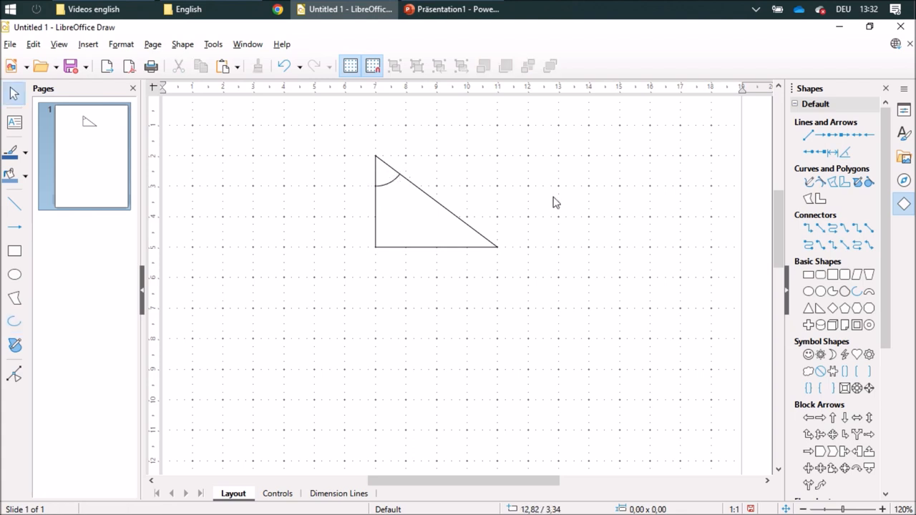
{"action": "mouse_move", "coordinate": [13, 345]}
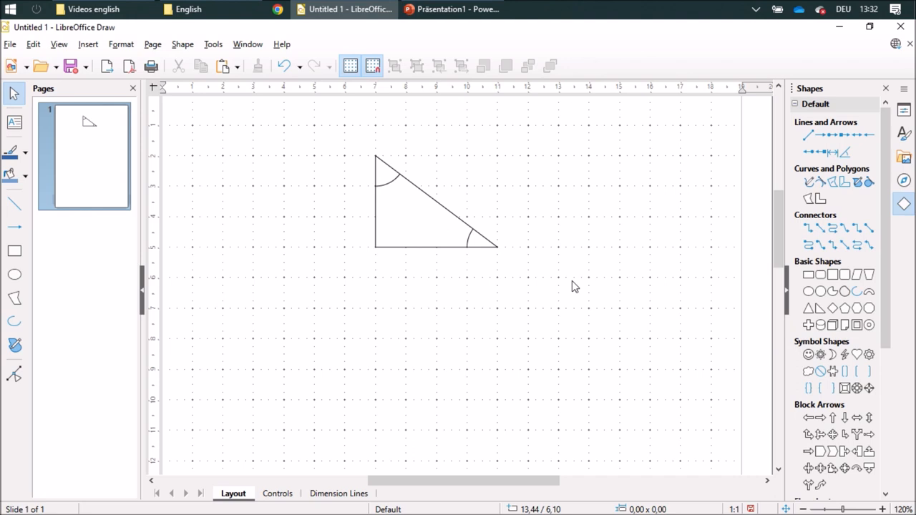
{"action": "left_click", "coordinate": [14, 250]}
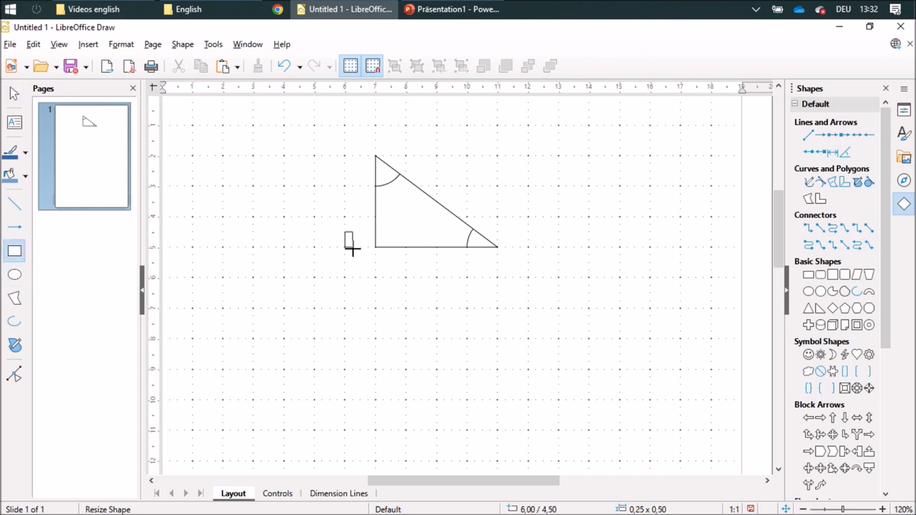
- Draw a small square right-angle mark in the triangle's bottom-left corner
{"action": "left_click", "coordinate": [352, 240]}
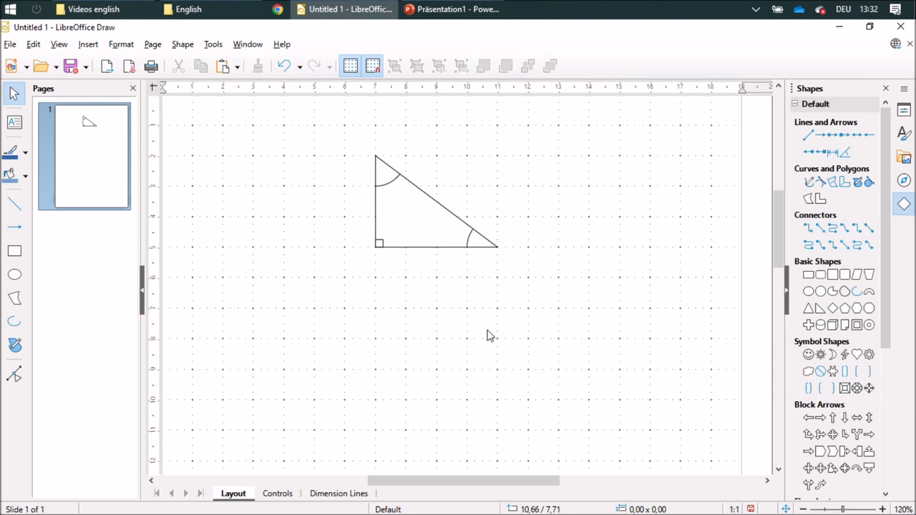
{"action": "mouse_move", "coordinate": [479, 347]}
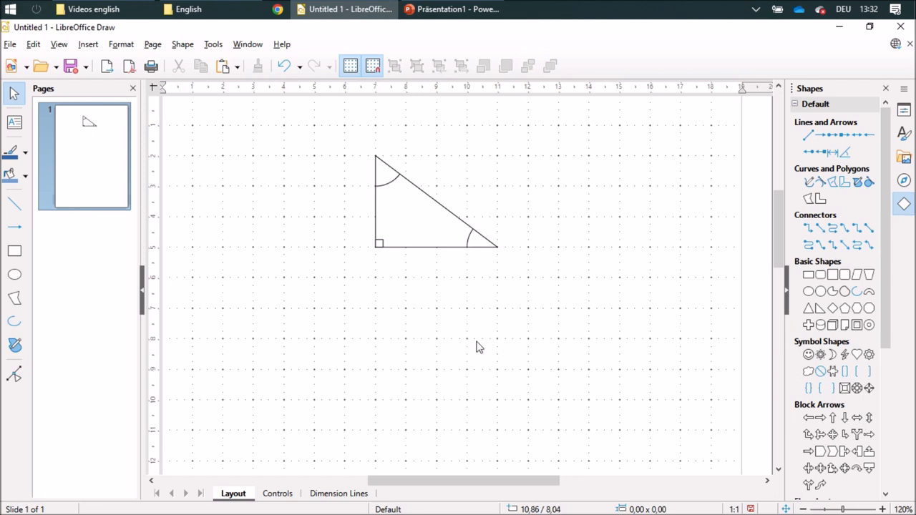
- Create a '50°' text box left of the triangle and shrink its font to 6 pt
{"action": "left_click", "coordinate": [12, 121]}
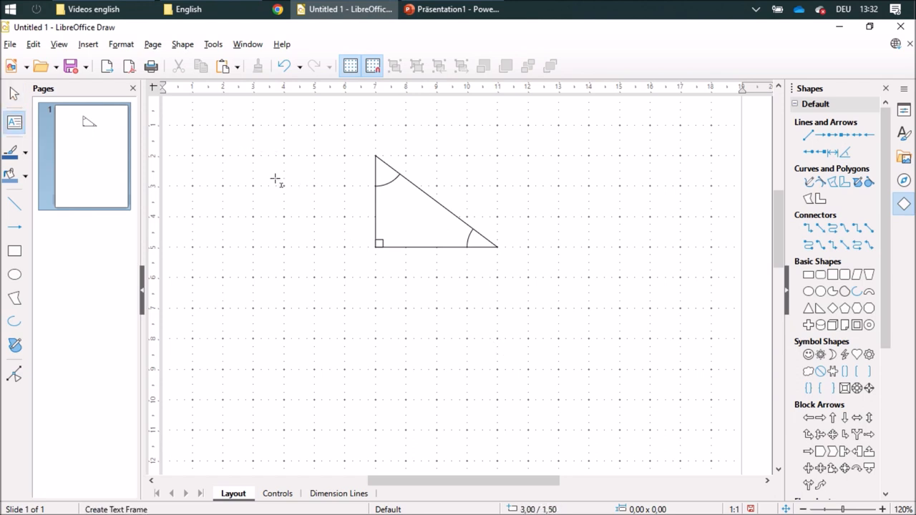
{"action": "left_click_drag", "start_coordinate": [260, 147], "coordinate": [323, 211]}
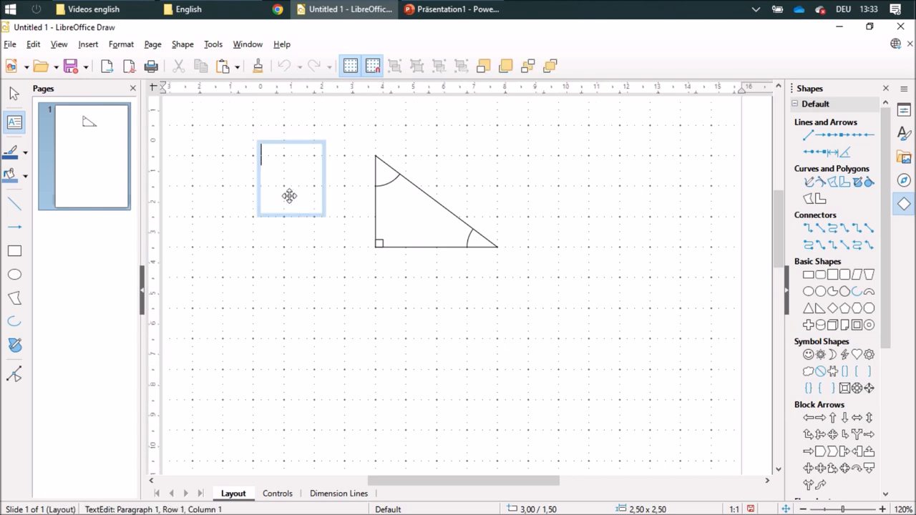
{"action": "type", "text": "50"}
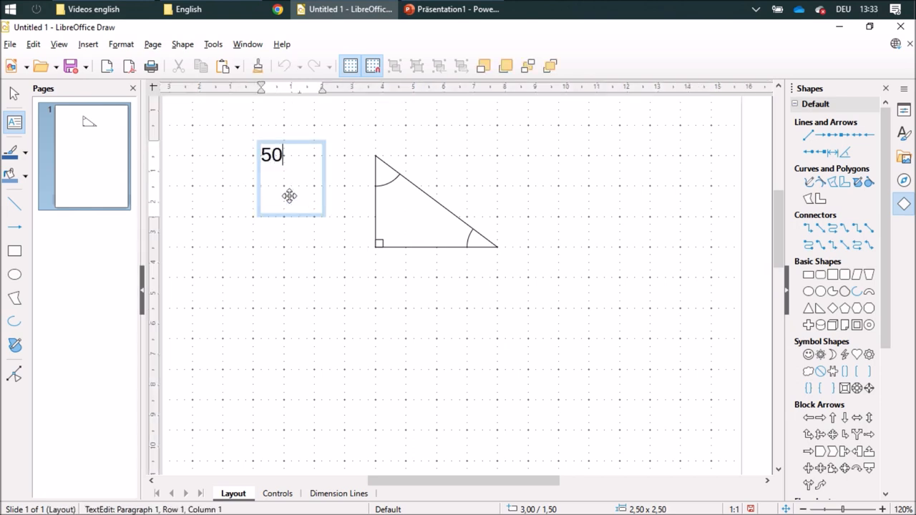
{"action": "type", "text": "°"}
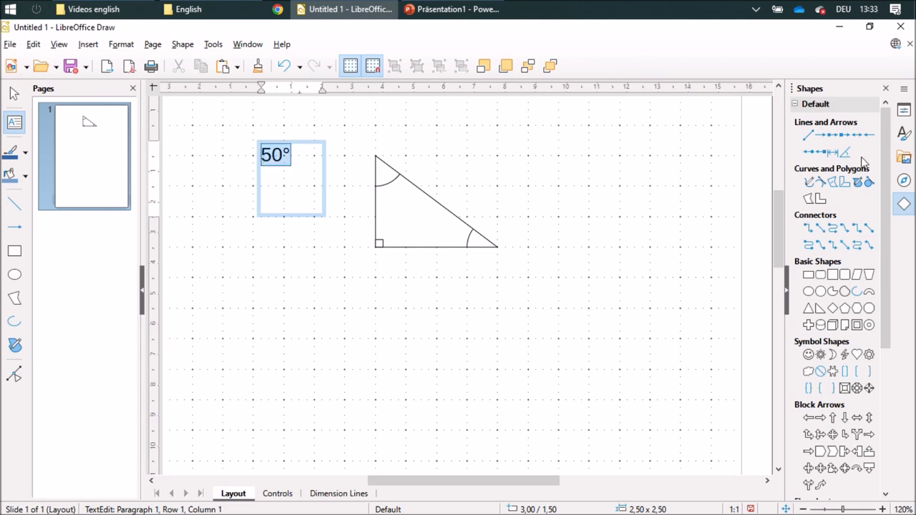
{"action": "left_click", "coordinate": [904, 110]}
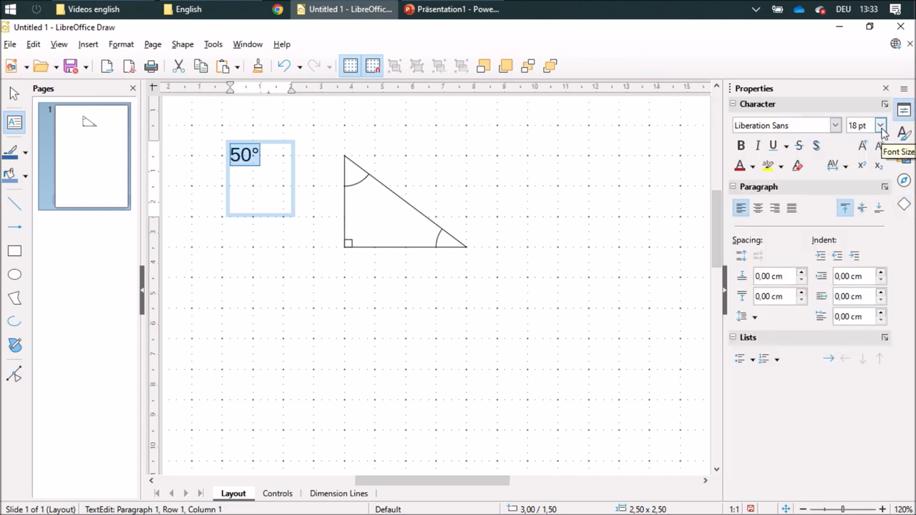
{"action": "left_click", "coordinate": [881, 125]}
{"action": "type", "text": "4"}
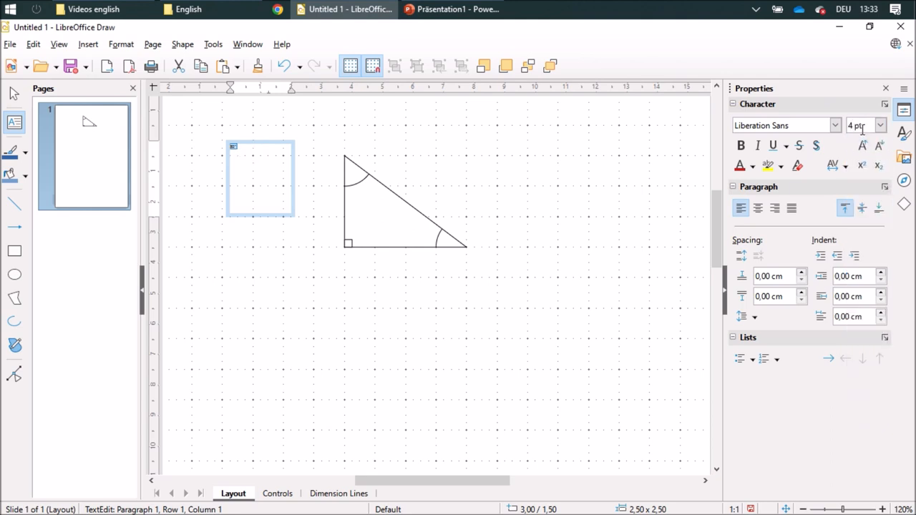
{"action": "mouse_move", "coordinate": [859, 148]}
{"action": "type", "text": "50"}
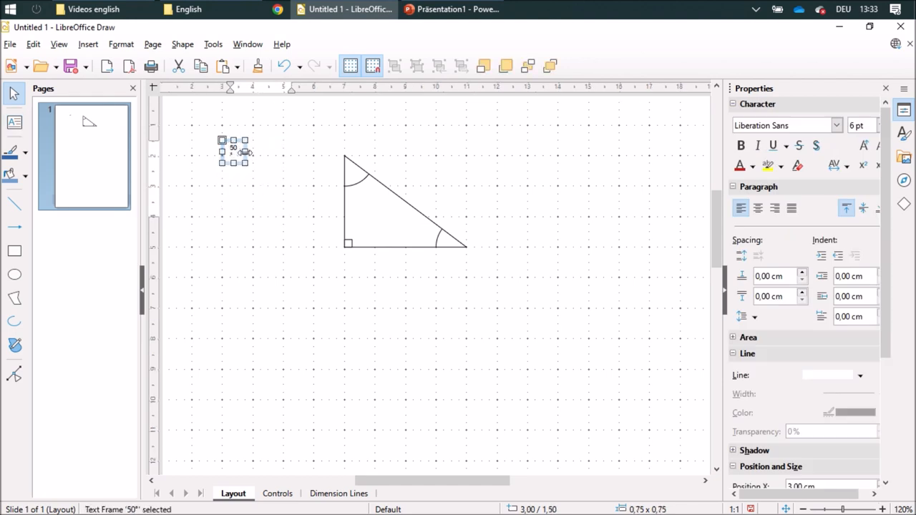
- Move the 50° label into the arc at the triangle's top corner
{"action": "left_click_drag", "start_coordinate": [232, 150], "coordinate": [249, 150]}
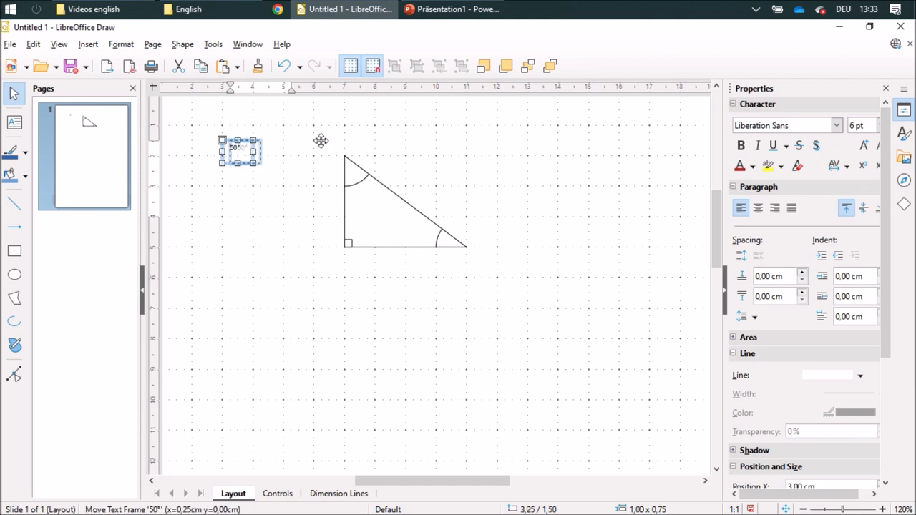
{"action": "left_click_drag", "start_coordinate": [240, 150], "coordinate": [357, 158]}
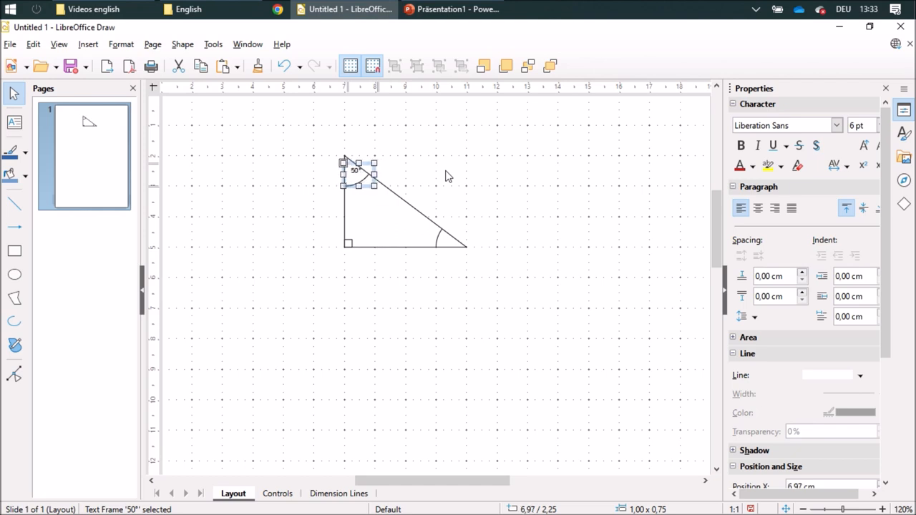
{"action": "left_click_drag", "start_coordinate": [358, 172], "coordinate": [349, 176]}
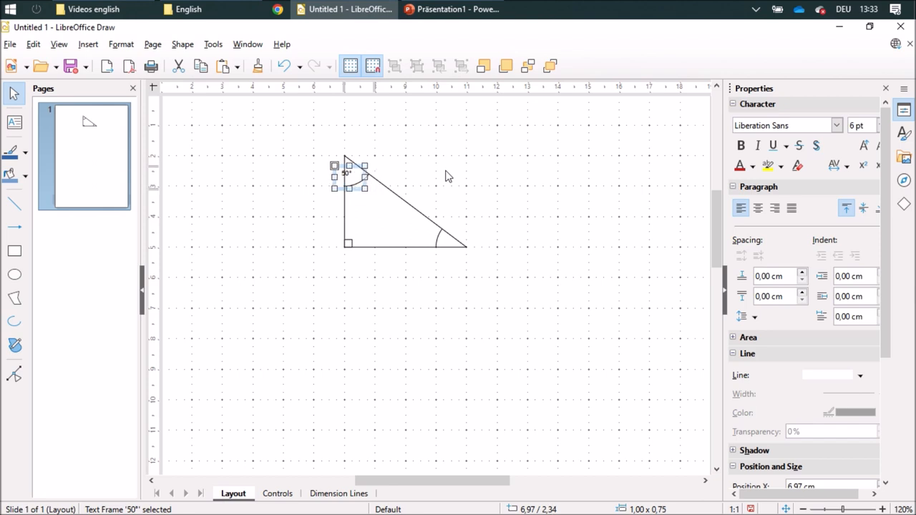
{"action": "left_click_drag", "start_coordinate": [351, 177], "coordinate": [361, 177]}
{"action": "type", "text": "40"}
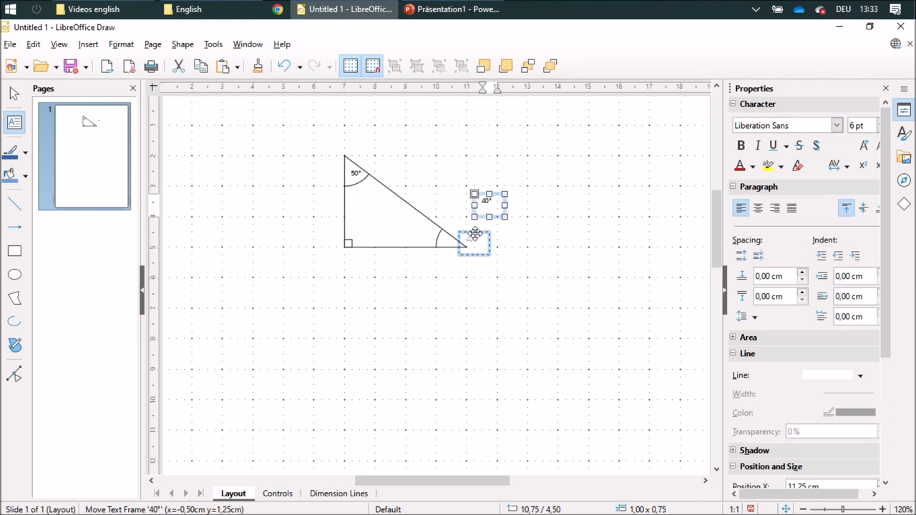
- Place the 40° label inside the bottom-right angle arc and deselect
{"action": "left_click_drag", "start_coordinate": [475, 237], "coordinate": [462, 240]}
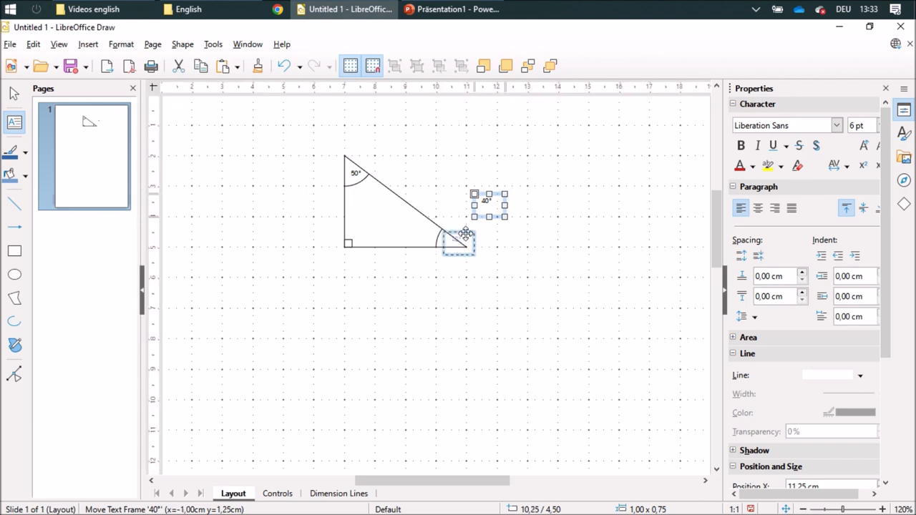
{"action": "left_click_drag", "start_coordinate": [465, 234], "coordinate": [452, 236]}
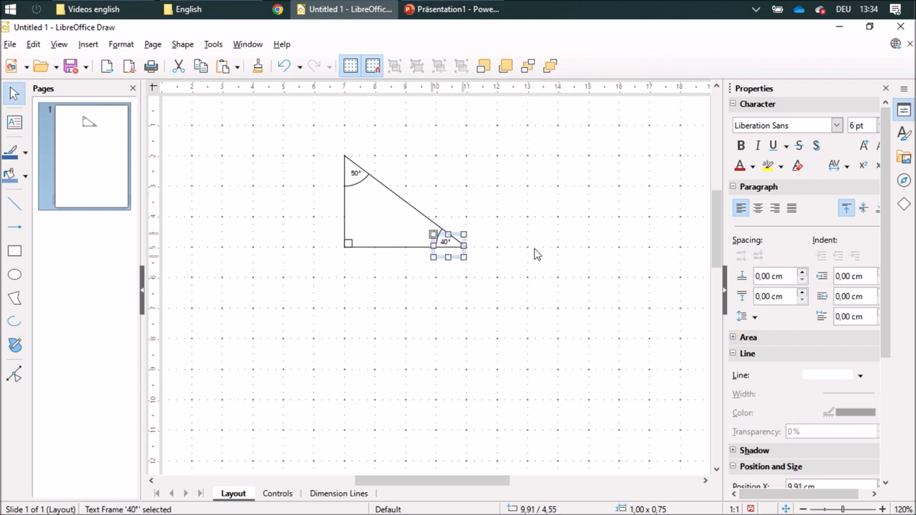
{"action": "left_click", "coordinate": [549, 250]}
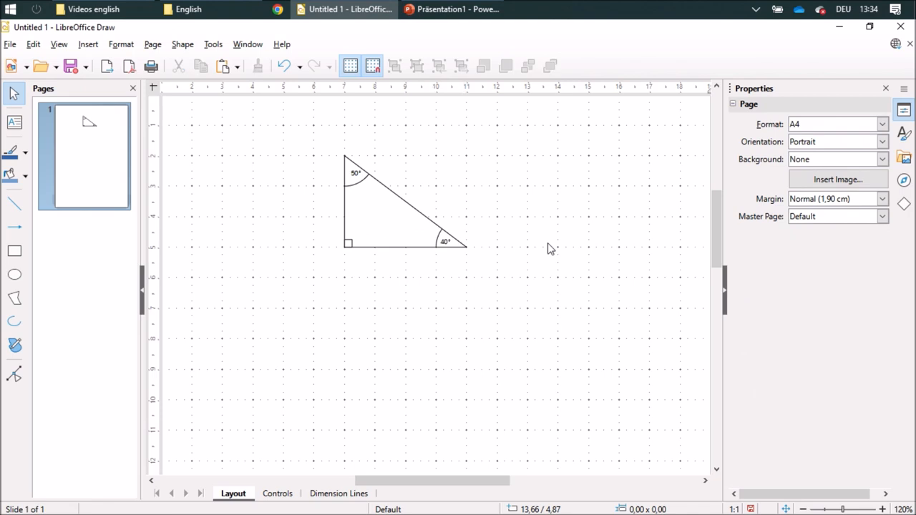
{"action": "mouse_move", "coordinate": [509, 188]}
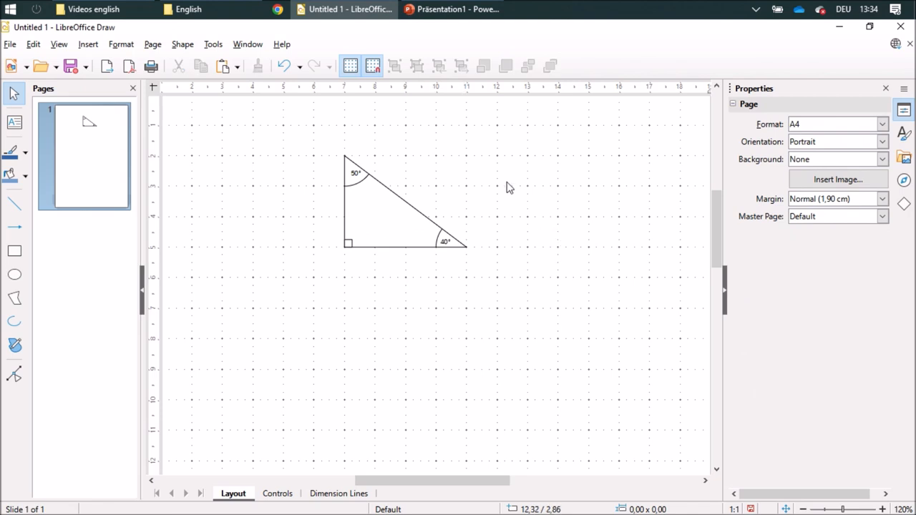
{"action": "mouse_move", "coordinate": [537, 214]}
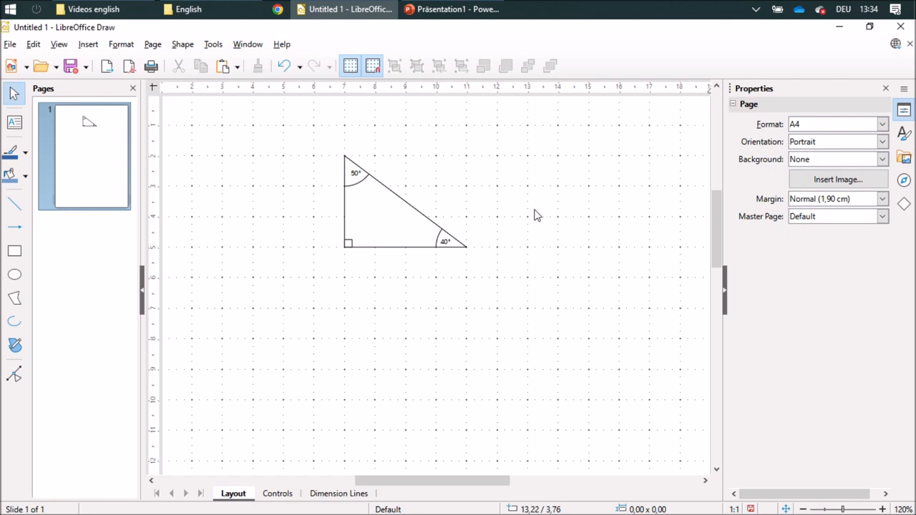
{"action": "mouse_move", "coordinate": [14, 343]}
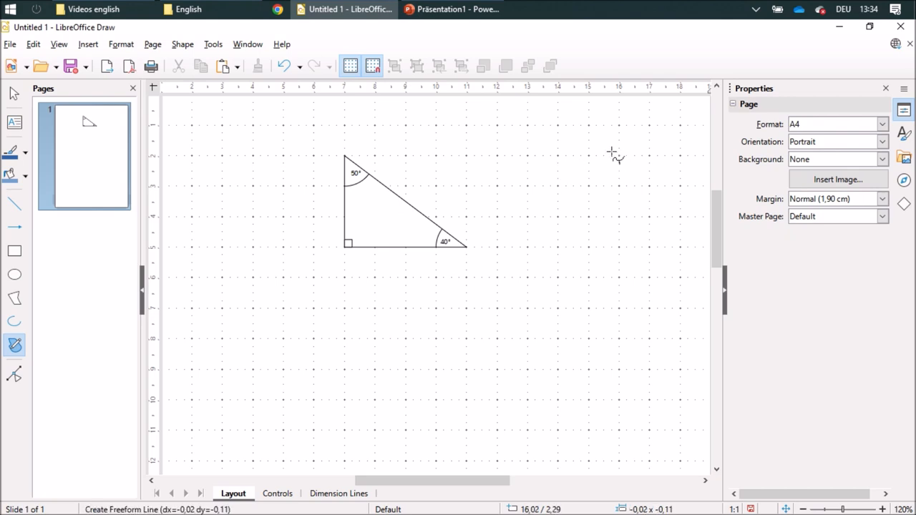
- Draw a closed blob-shaped freeform lake to the right of the triangle
{"action": "left_click_drag", "start_coordinate": [466, 154], "coordinate": [620, 156]}
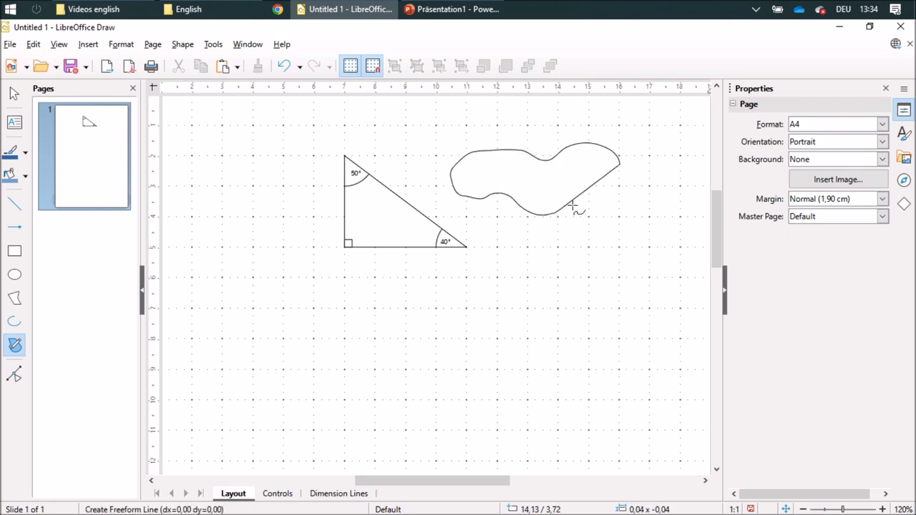
{"action": "left_click", "coordinate": [536, 178]}
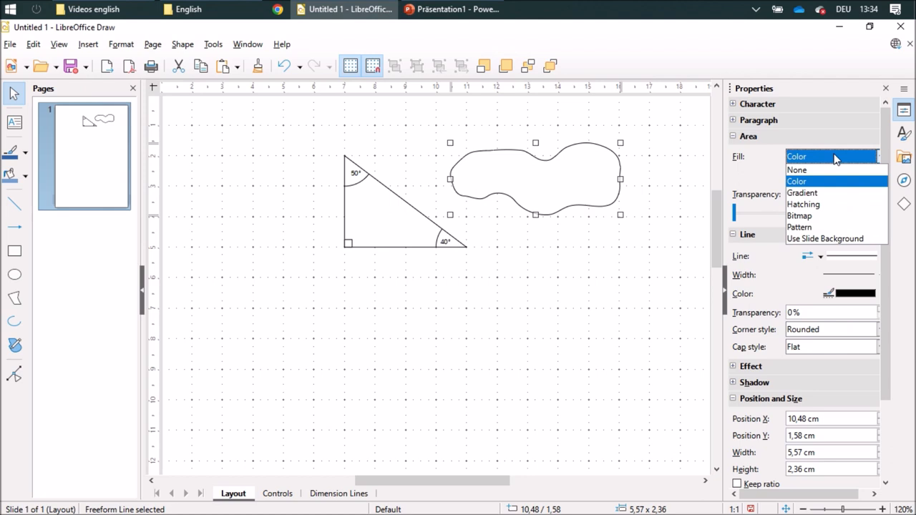
- Fill the lake with the blue zigzag pattern and drag it left over the triangle
{"action": "left_click", "coordinate": [799, 227]}
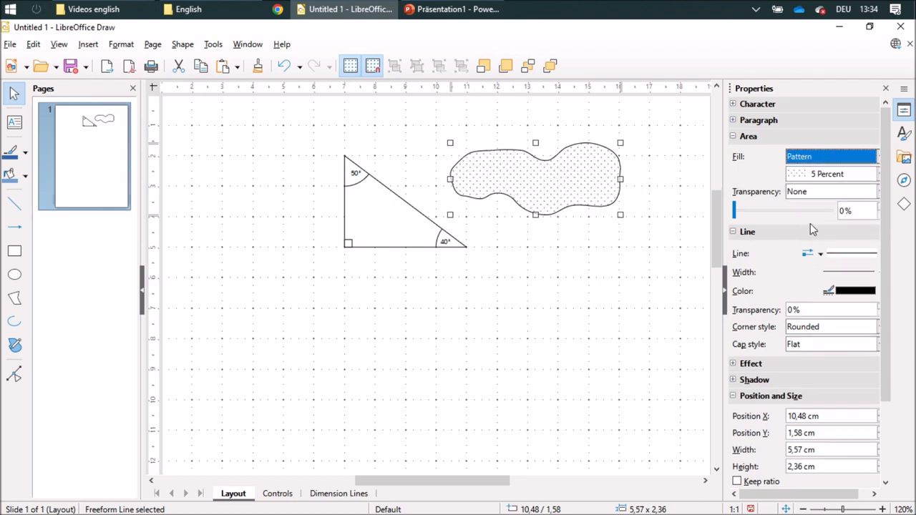
{"action": "left_click", "coordinate": [873, 173]}
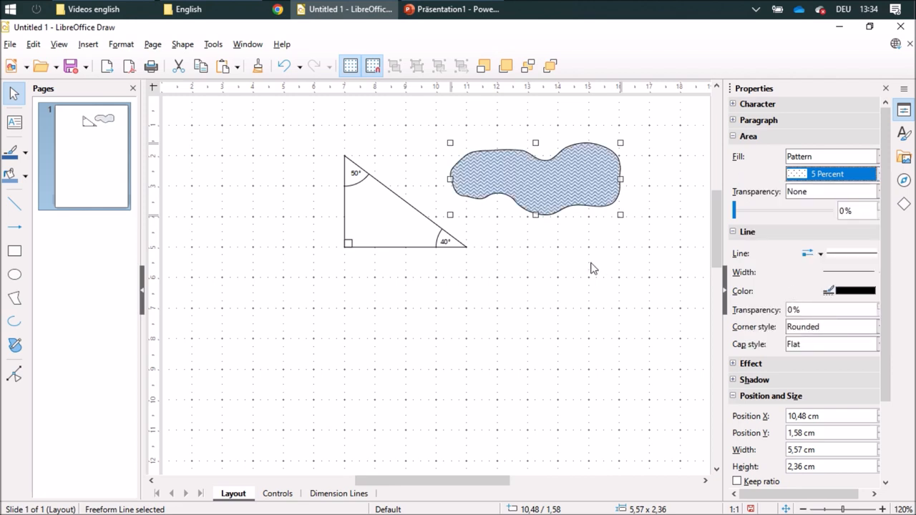
{"action": "mouse_move", "coordinate": [523, 183]}
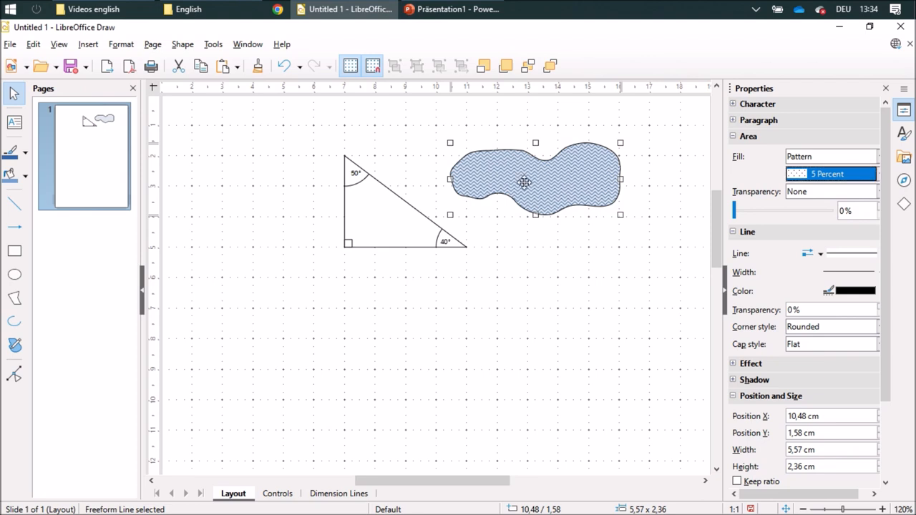
{"action": "left_click_drag", "start_coordinate": [525, 182], "coordinate": [501, 198]}
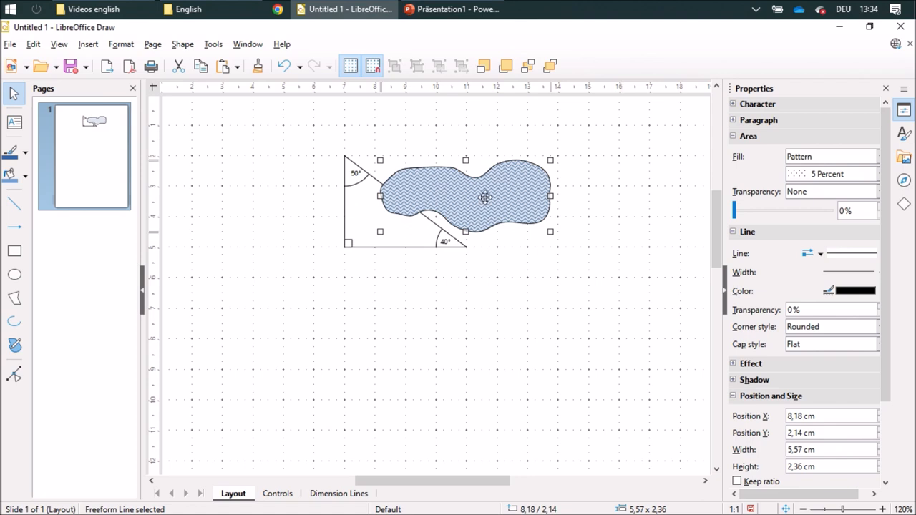
{"action": "mouse_move", "coordinate": [549, 66]}
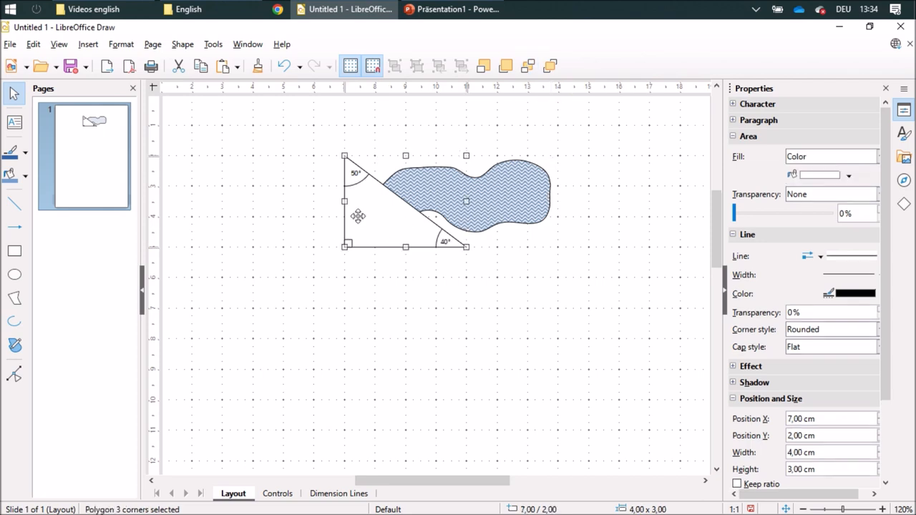
{"action": "mouse_move", "coordinate": [819, 208]}
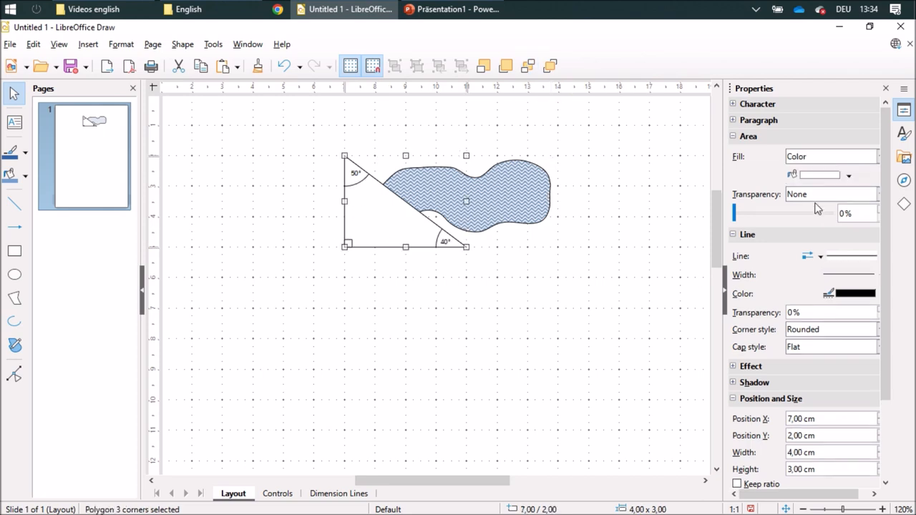
- Set the triangle's area fill to None
{"action": "left_click", "coordinate": [830, 156]}
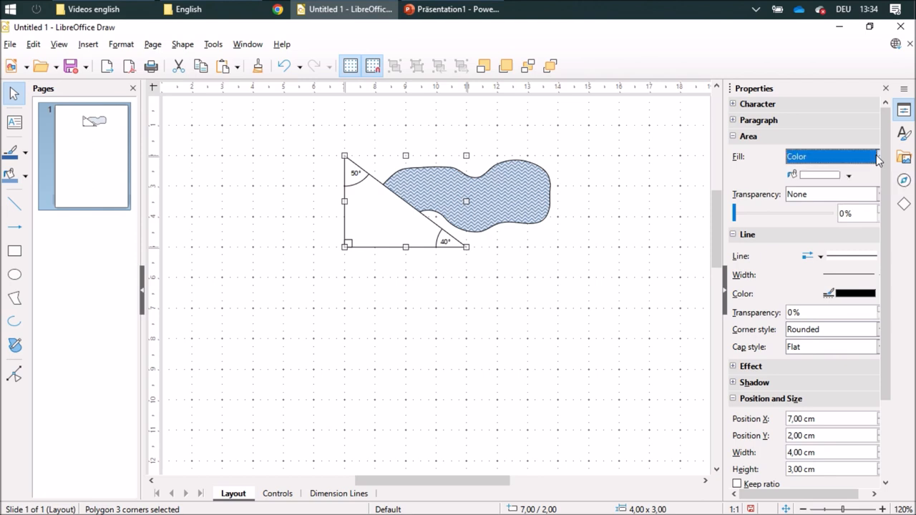
{"action": "mouse_move", "coordinate": [882, 162]}
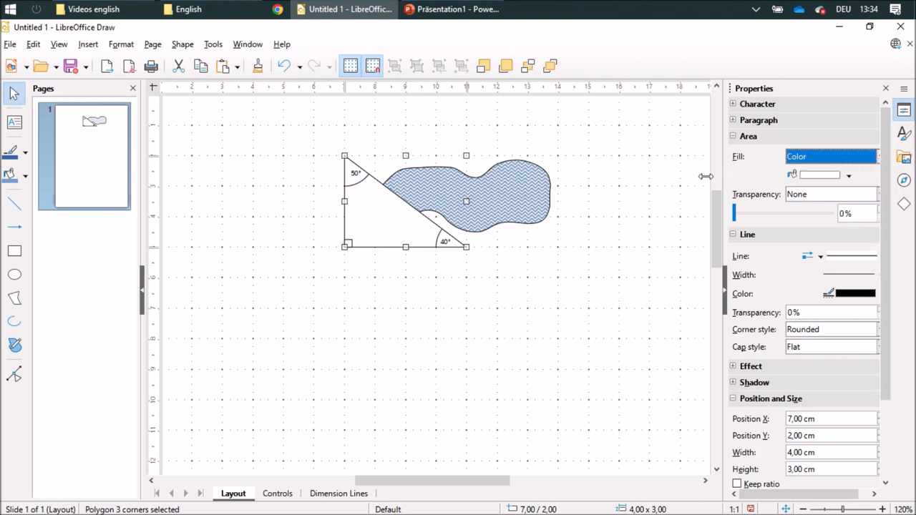
{"action": "left_click", "coordinate": [869, 157]}
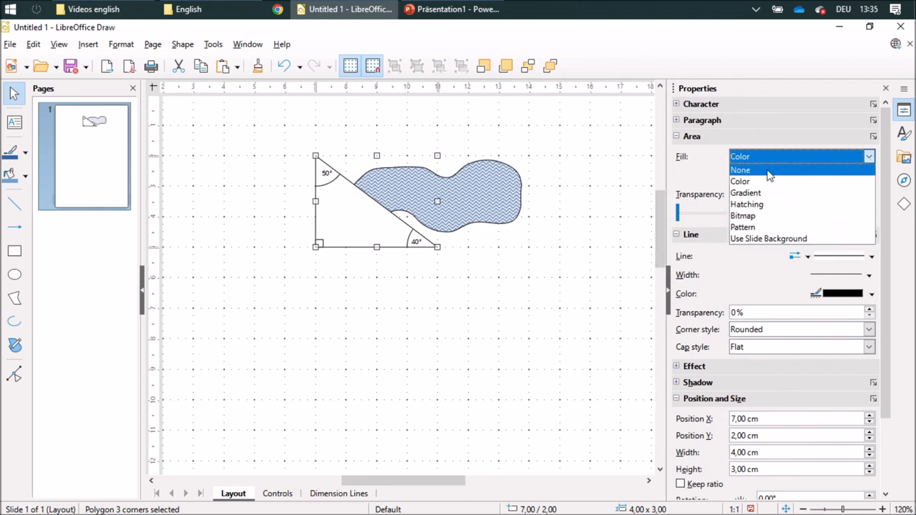
{"action": "left_click", "coordinate": [740, 170]}
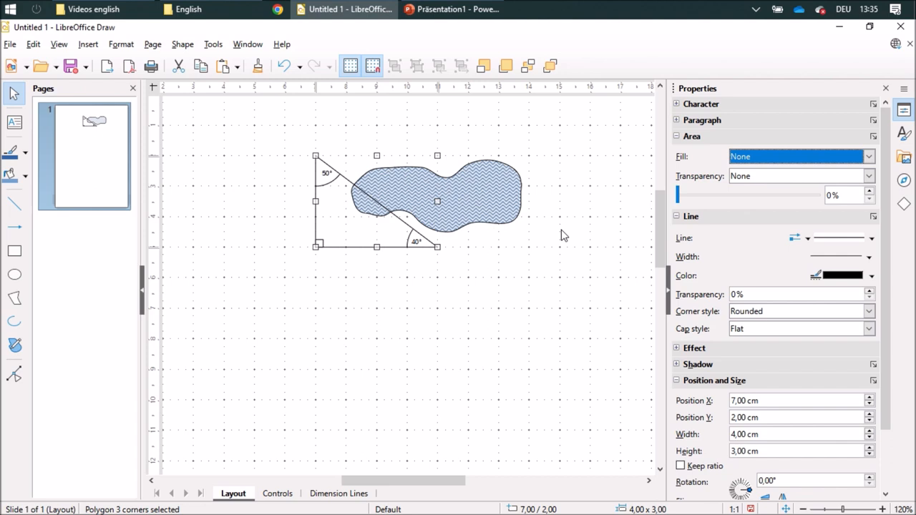
{"action": "mouse_move", "coordinate": [622, 252]}
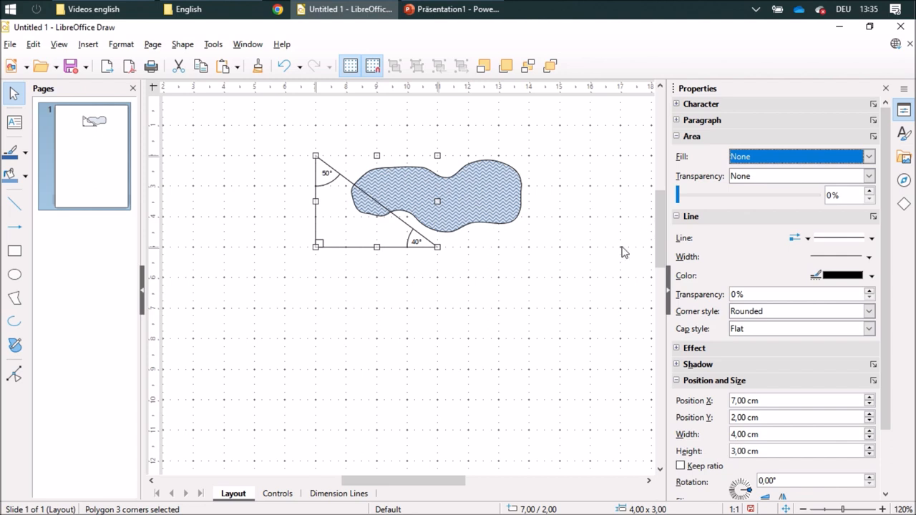